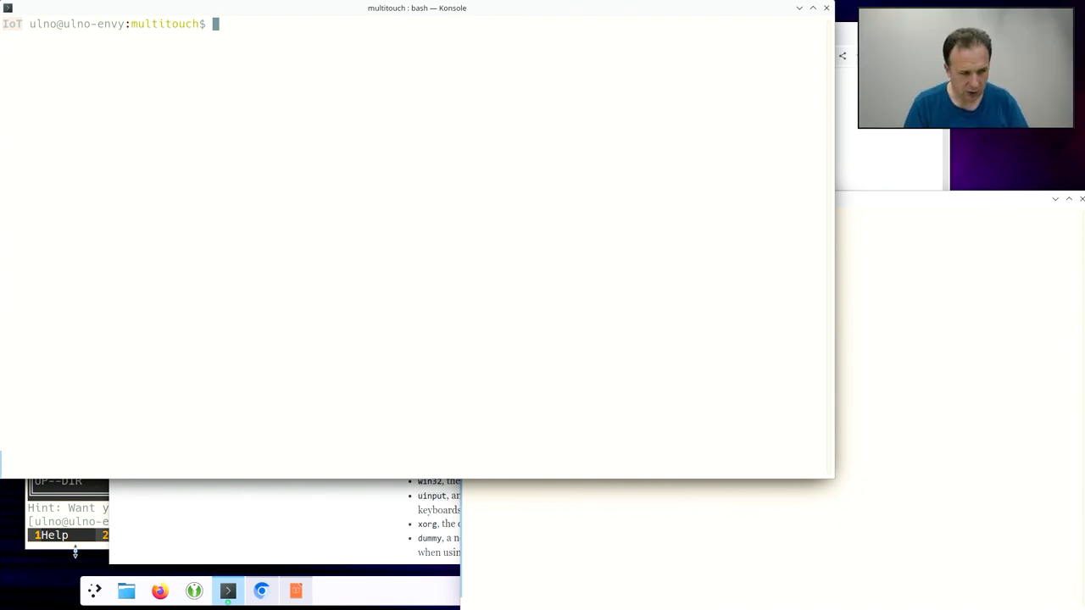
mouse_move(82, 551)
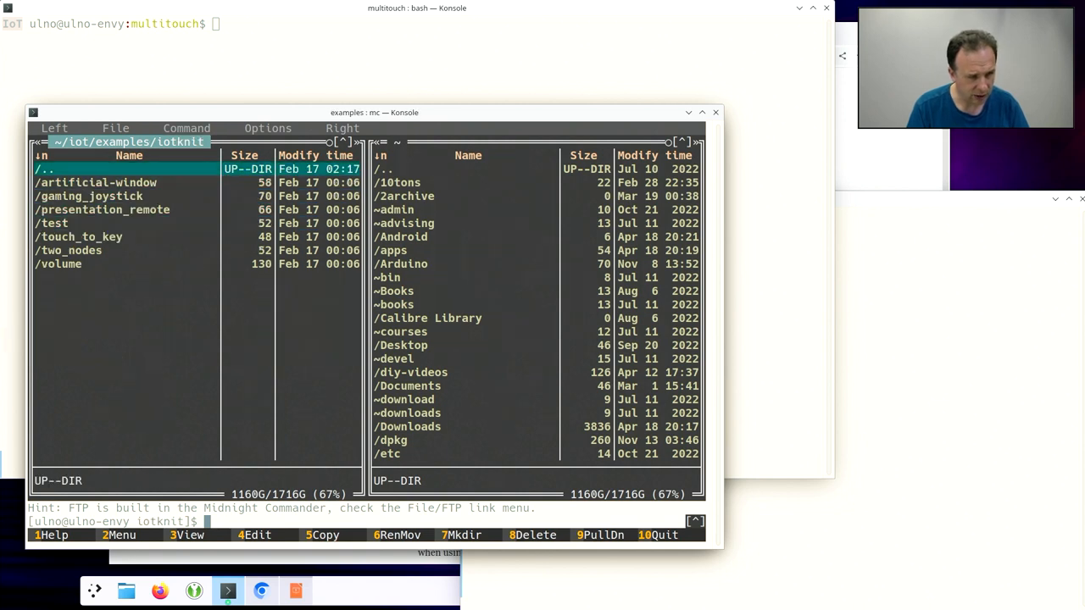
- Navigate into the touch_to_key example's remote1 folder in Midnight Commander
double_click(78, 237)
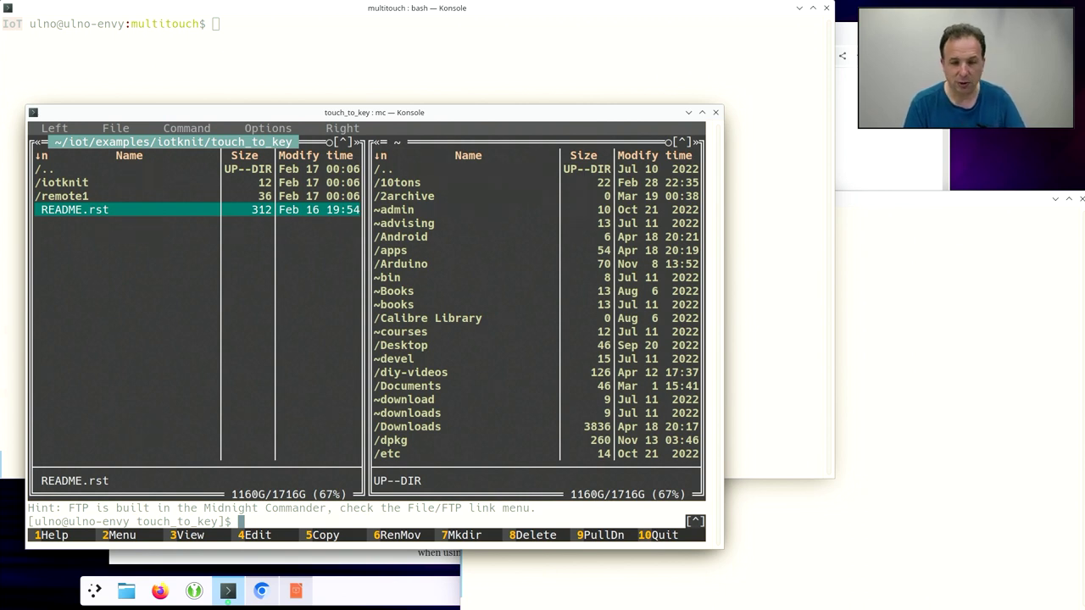
double_click(70, 196)
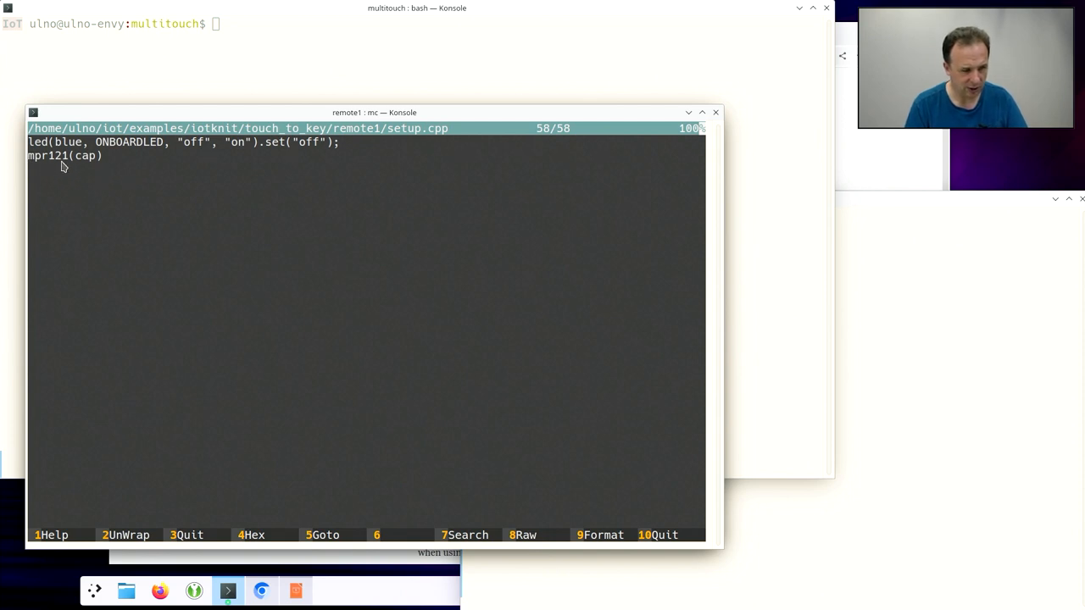
mouse_move(190, 198)
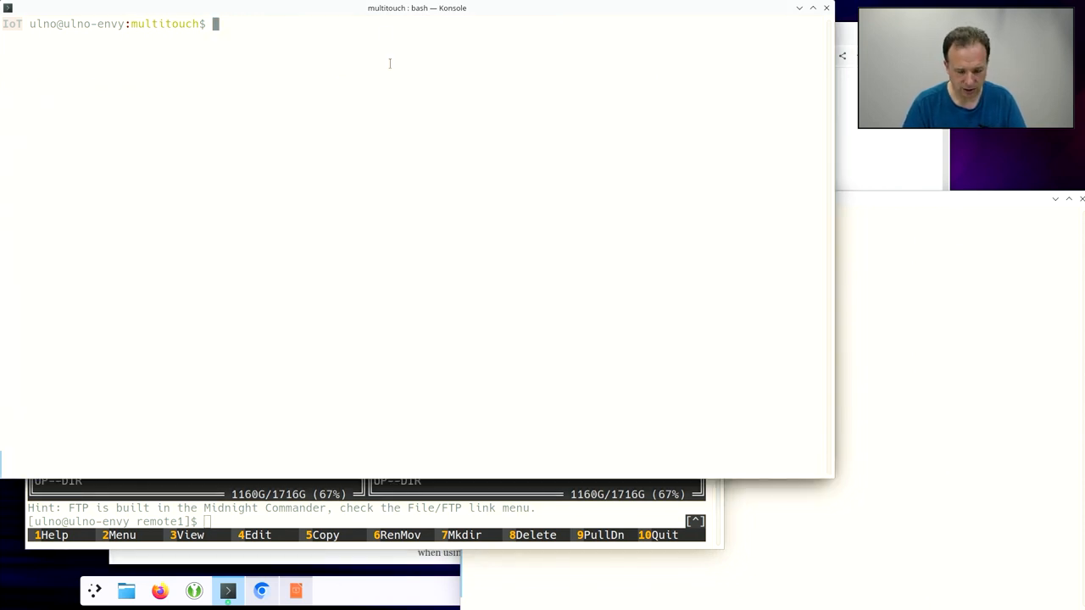
- View setup.cpp with its blue LED and mpr121(cap) lines in micro
text(micro setup.cpp)
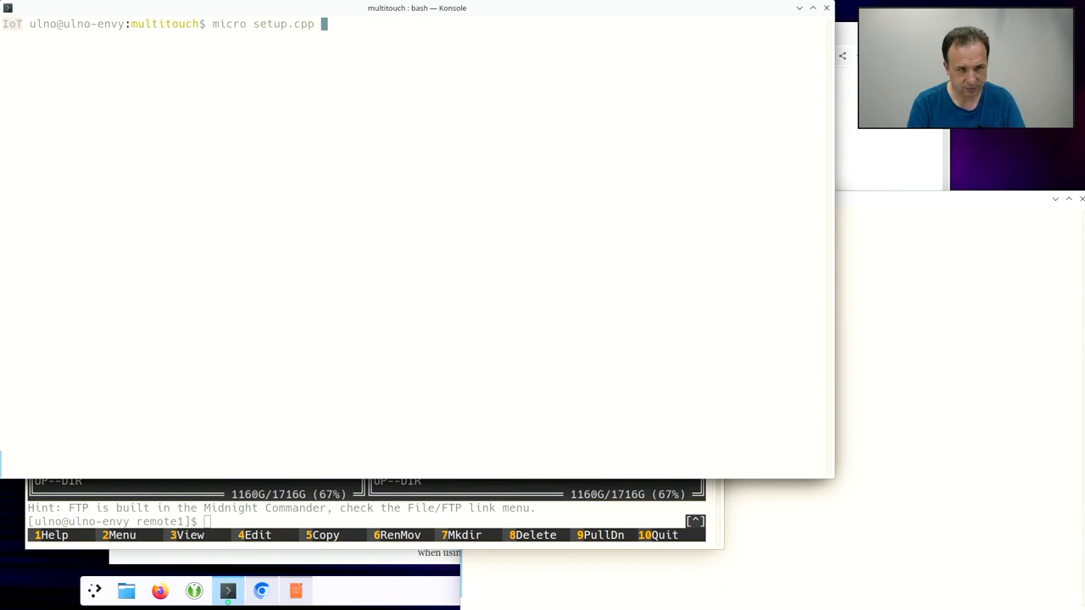
key(Return)
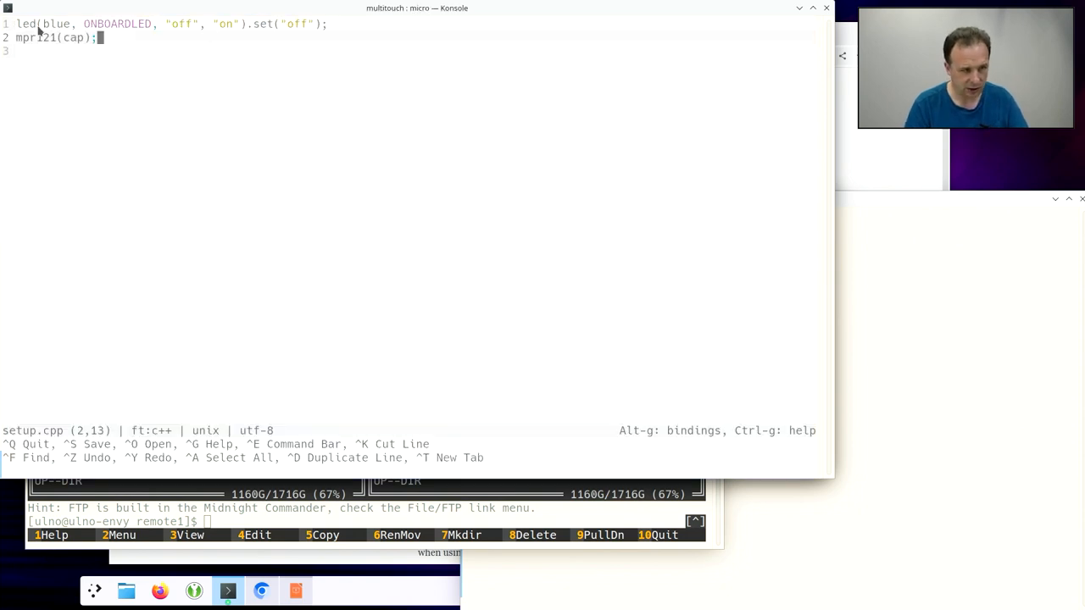
mouse_move(158, 61)
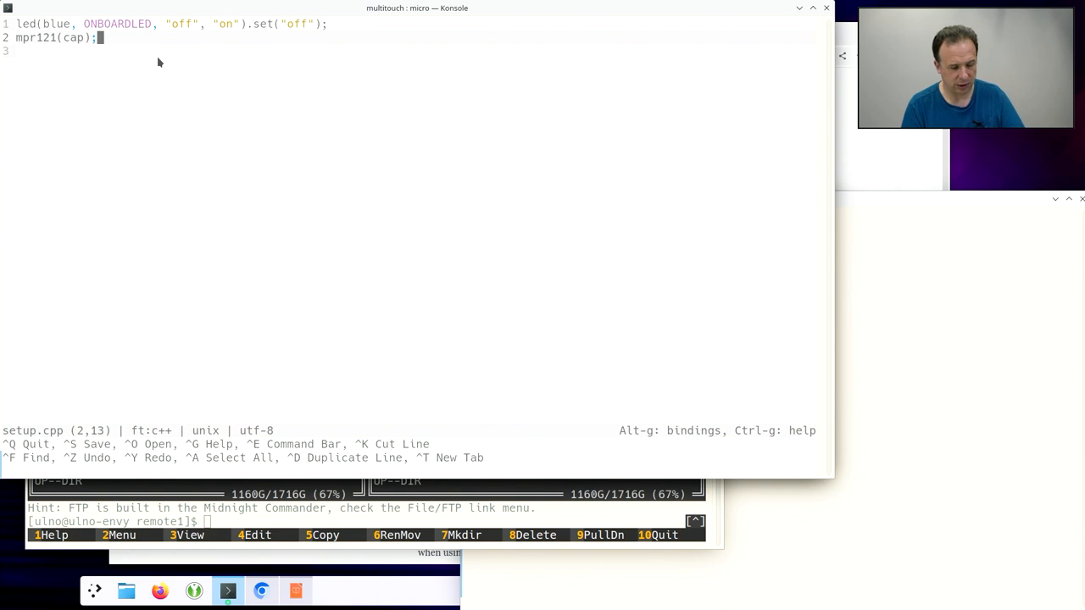
mouse_move(211, 112)
text(depl)
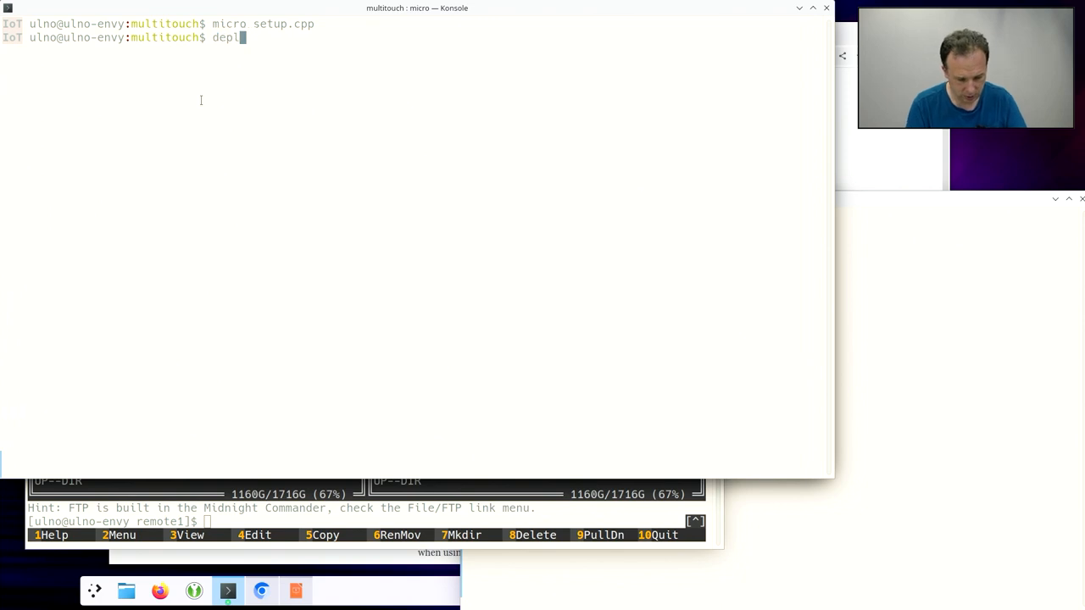
- Deploy the multitouch firmware over serial until it reports SUCCESS, then begin the mqtt command
text(oy seri)
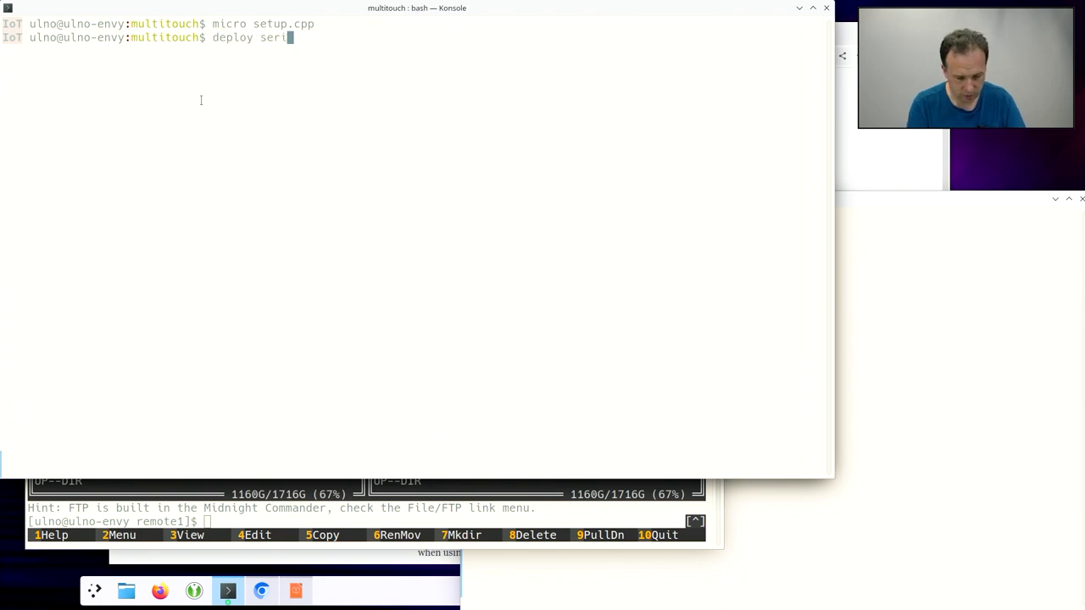
key(Return)
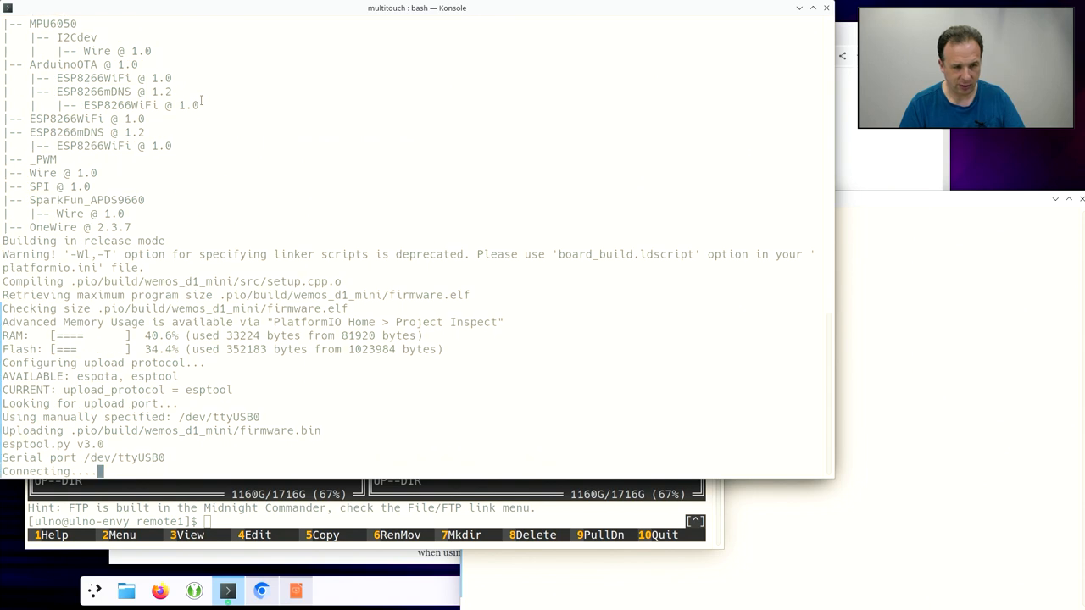
scroll(down, 3)
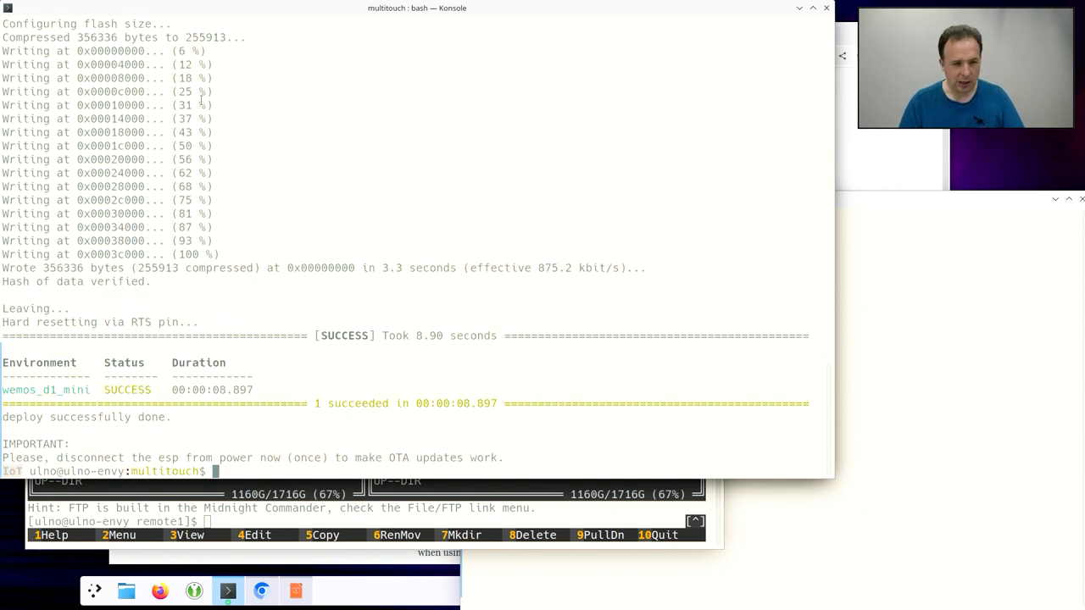
text(mqtt)
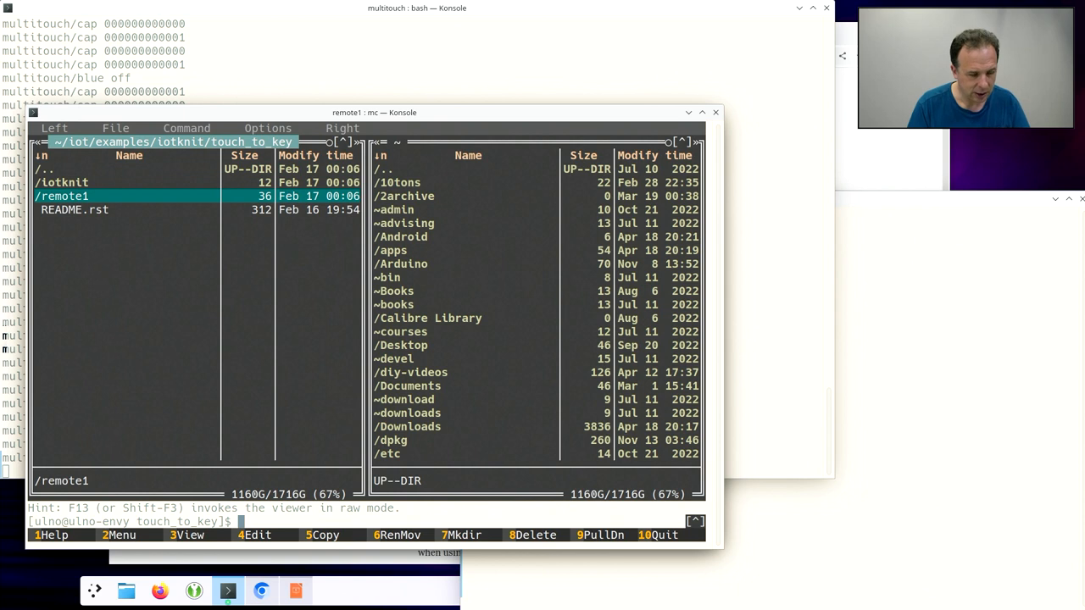
- Enter touch_to_key's iotknit folder and change the shell into the iot-systems directory
double_click(61, 183)
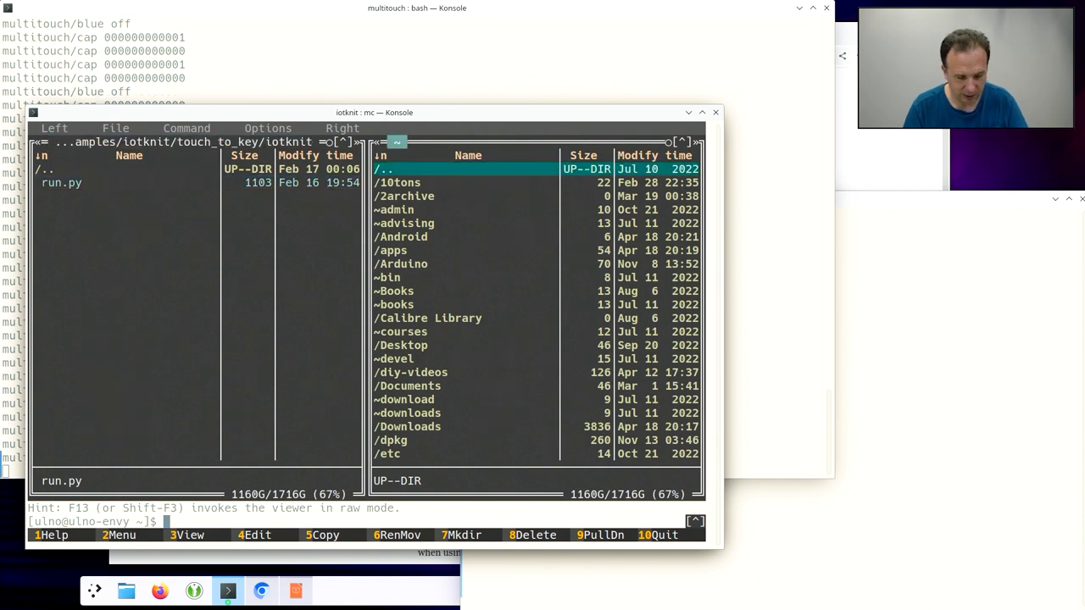
text(cd iot-s)
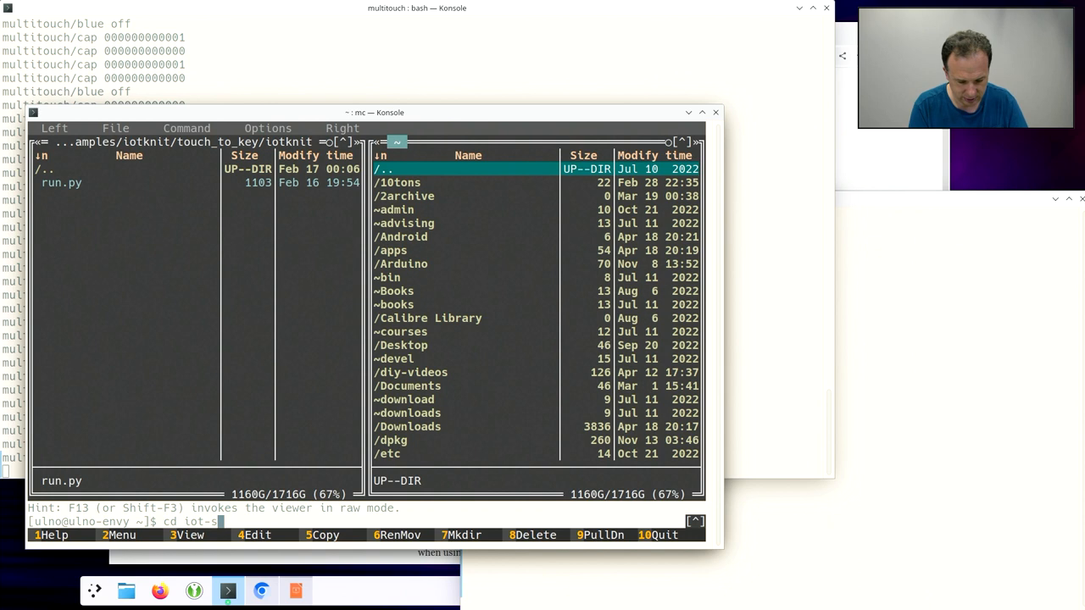
text(ystems)
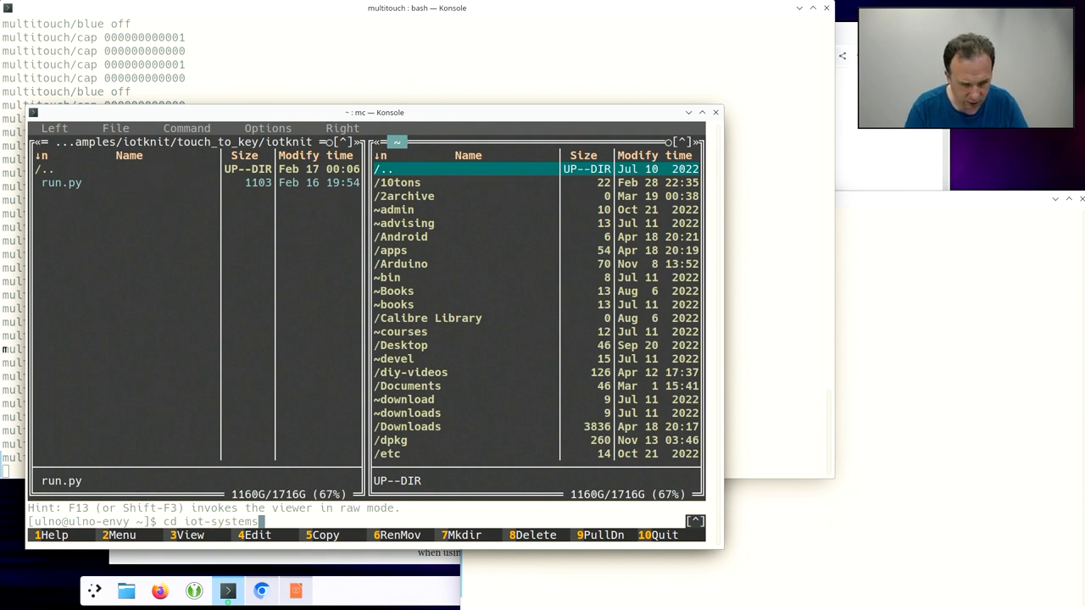
key(Return)
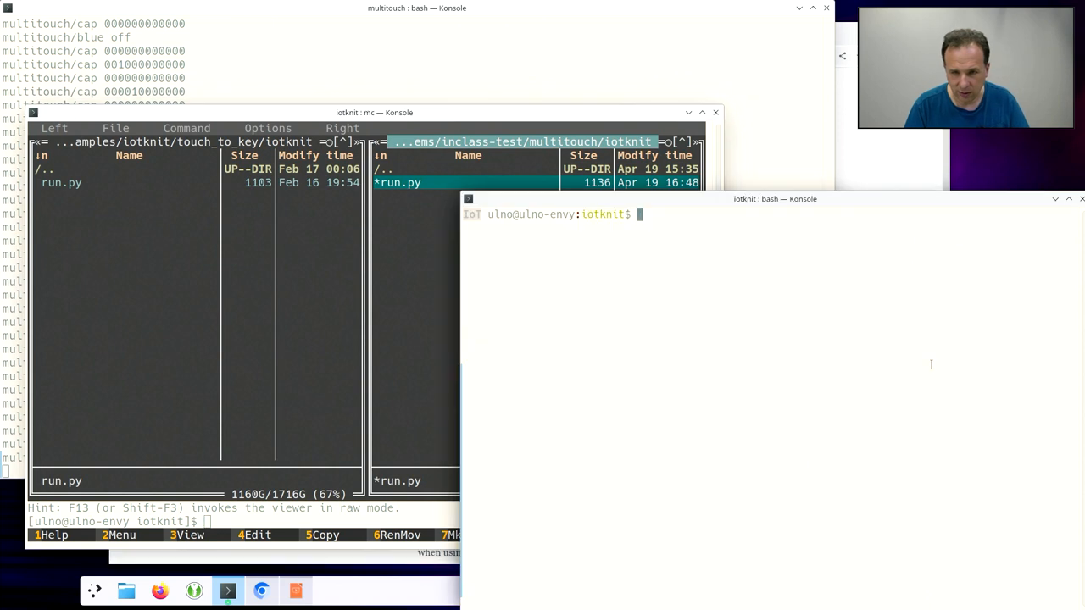
- Load run.py in micro, showing the MQTT host, multitouch node and KEYBOARD_MAP
text(micro)
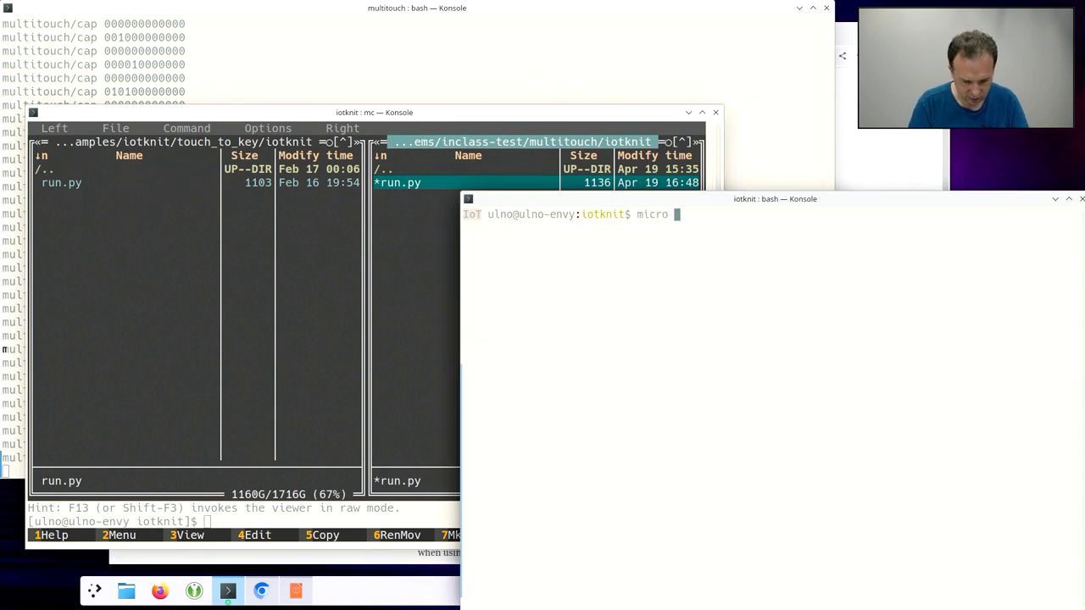
key(Return)
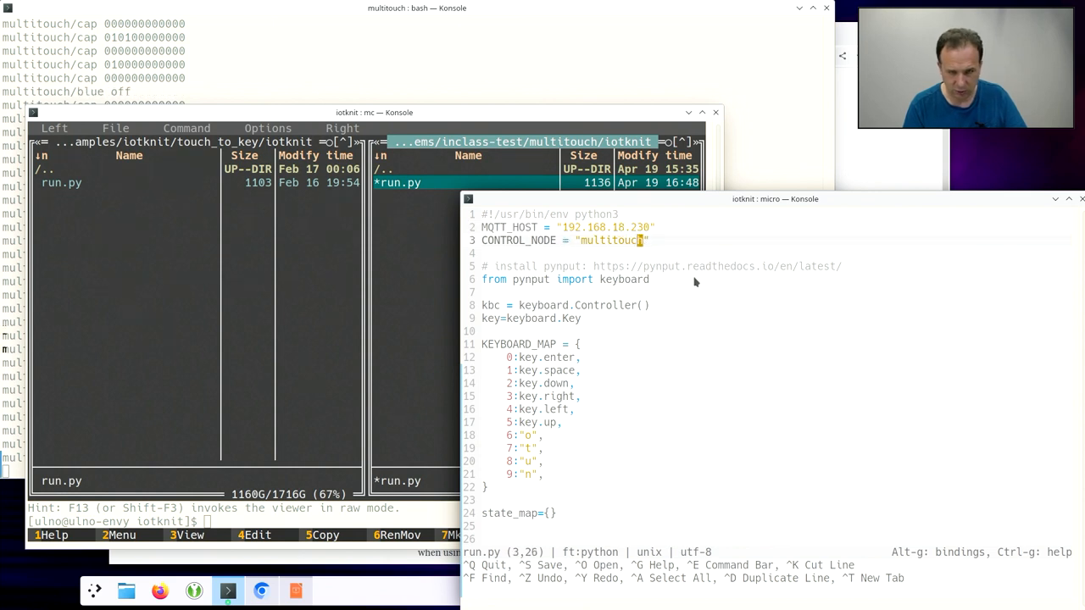
mouse_move(532, 281)
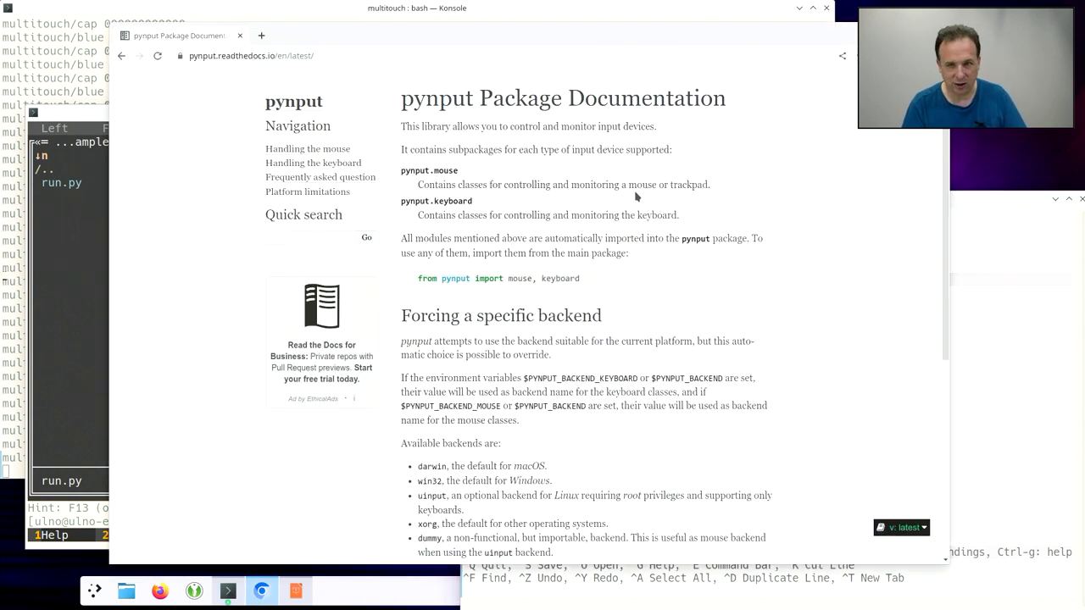
mouse_move(639, 314)
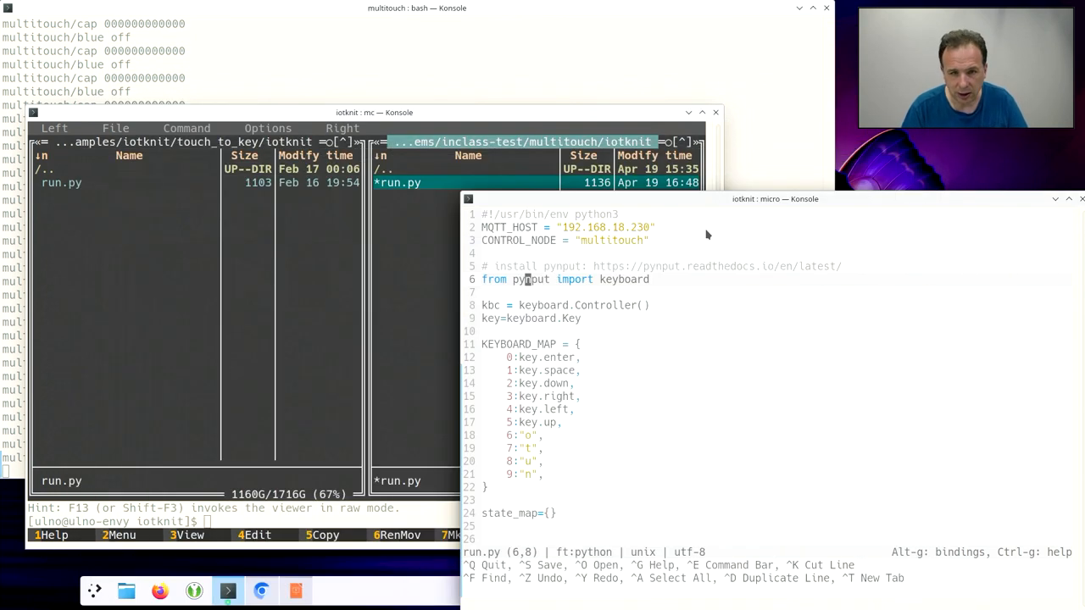
mouse_move(669, 271)
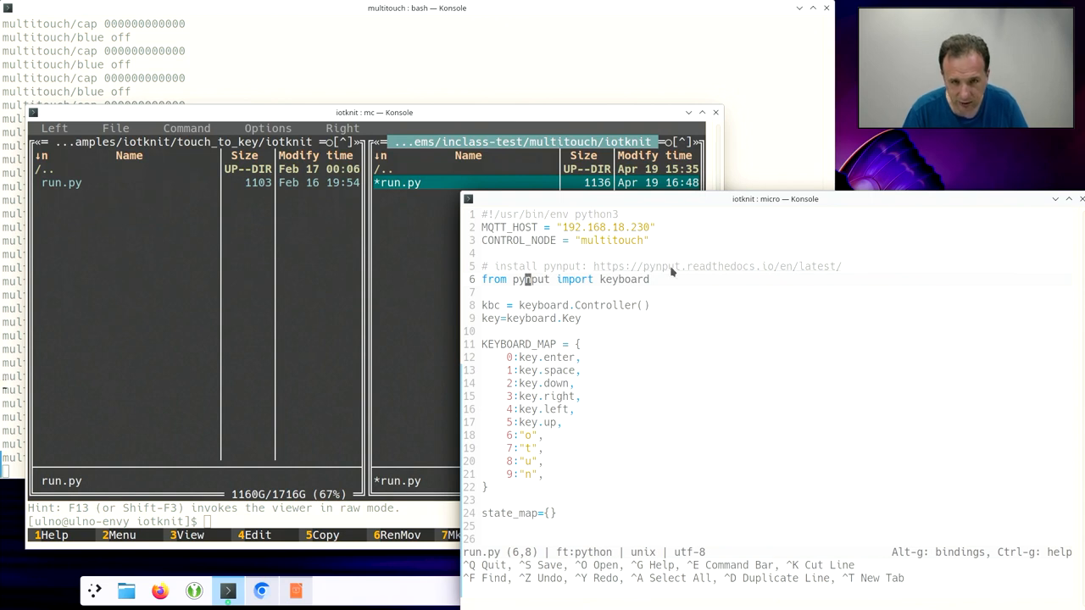
click(581, 344)
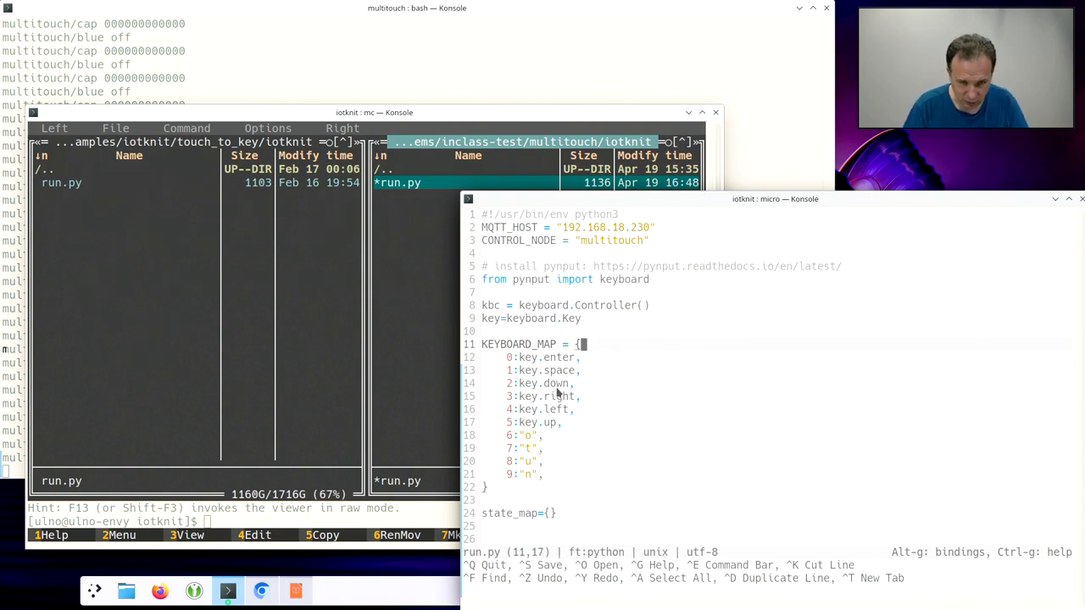
key(Left)
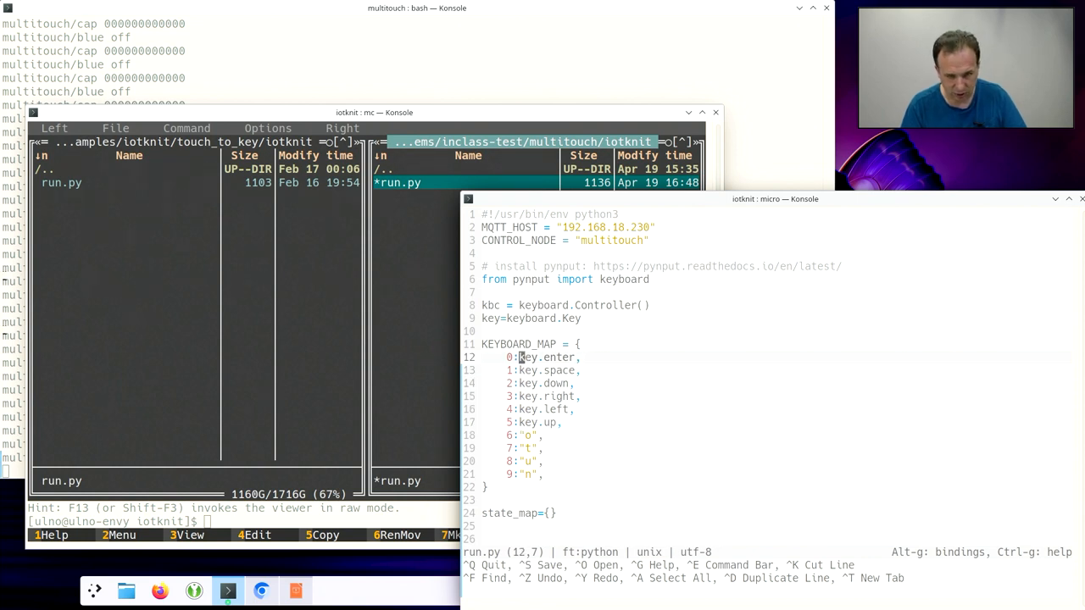
scroll(down, 3)
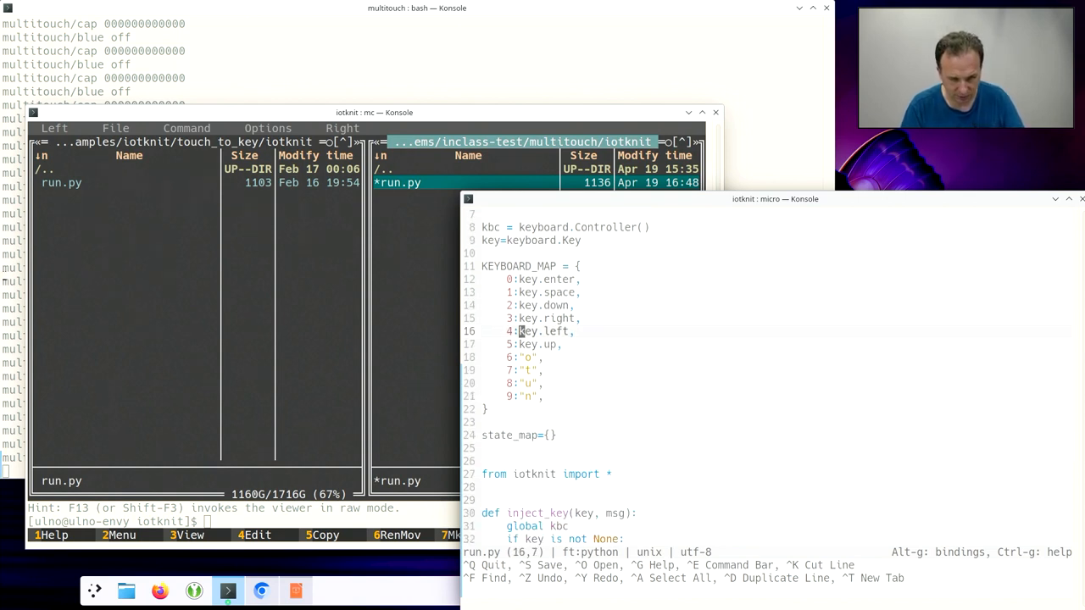
scroll(down, 3)
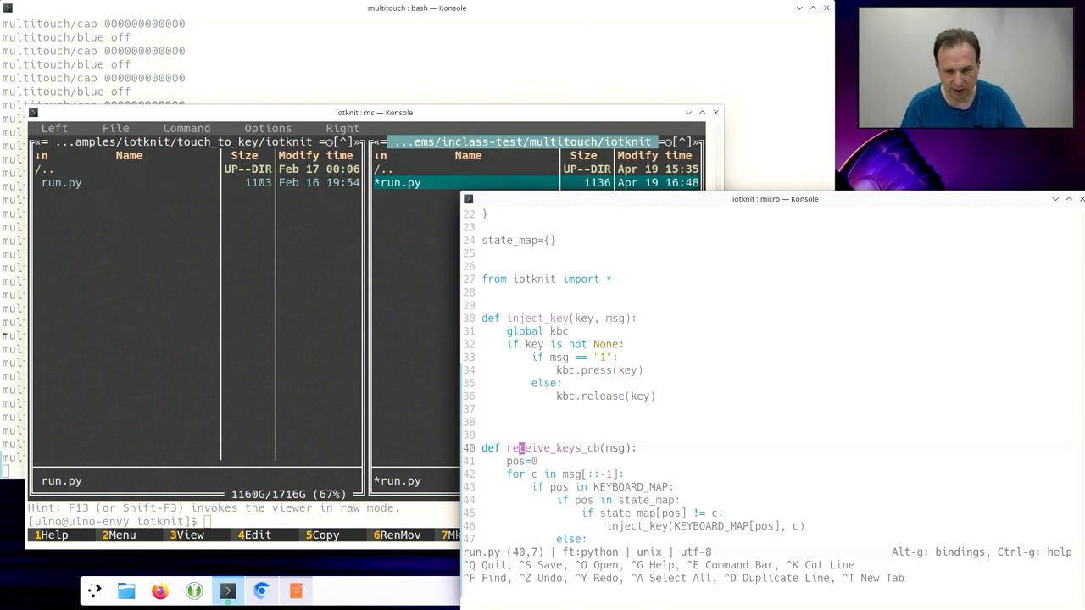
scroll(down, 3)
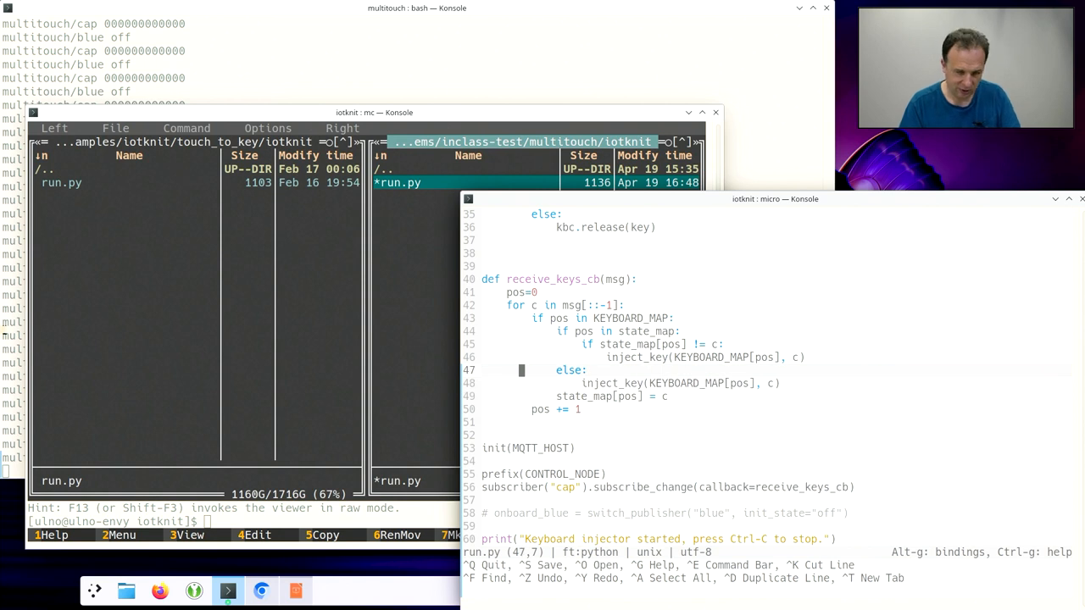
key(Up)
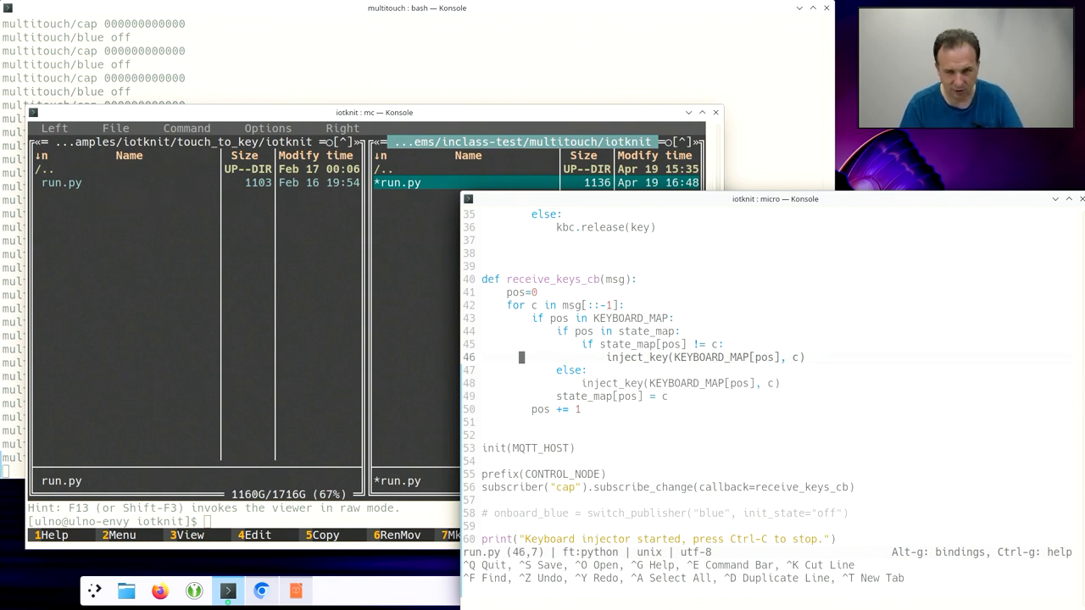
scroll(up, 3)
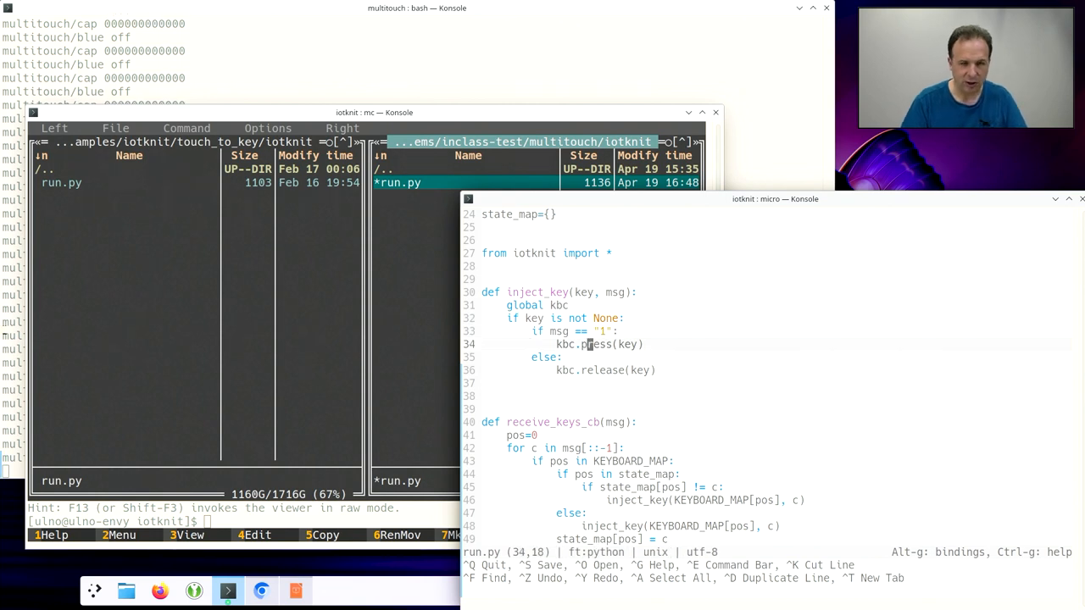
mouse_move(624, 241)
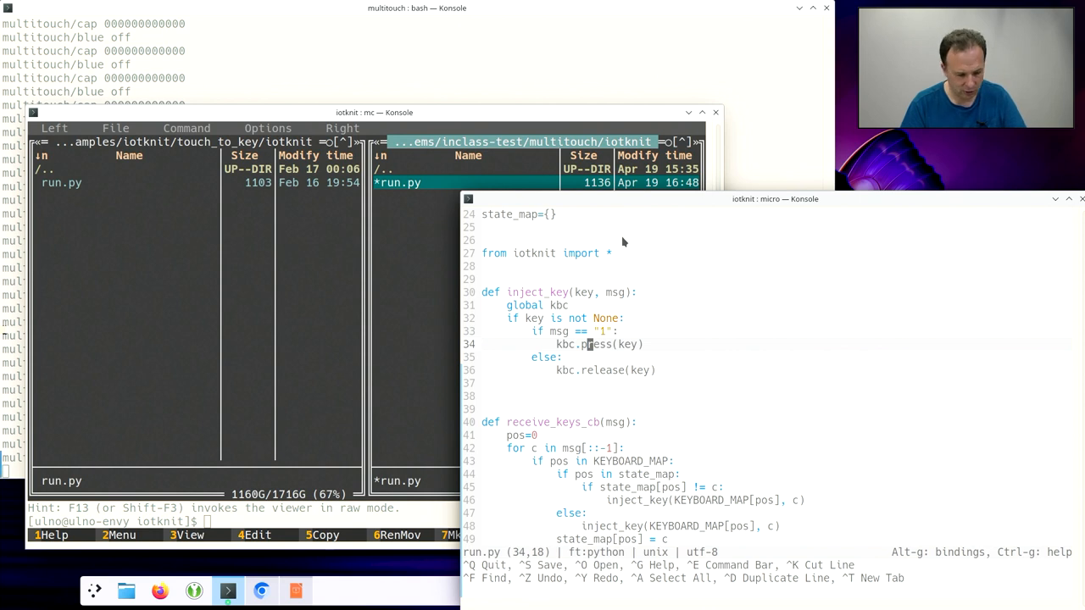
- Leave micro and launch ./run.py so the keyboard injector reports it has started
key(ctrl+q)
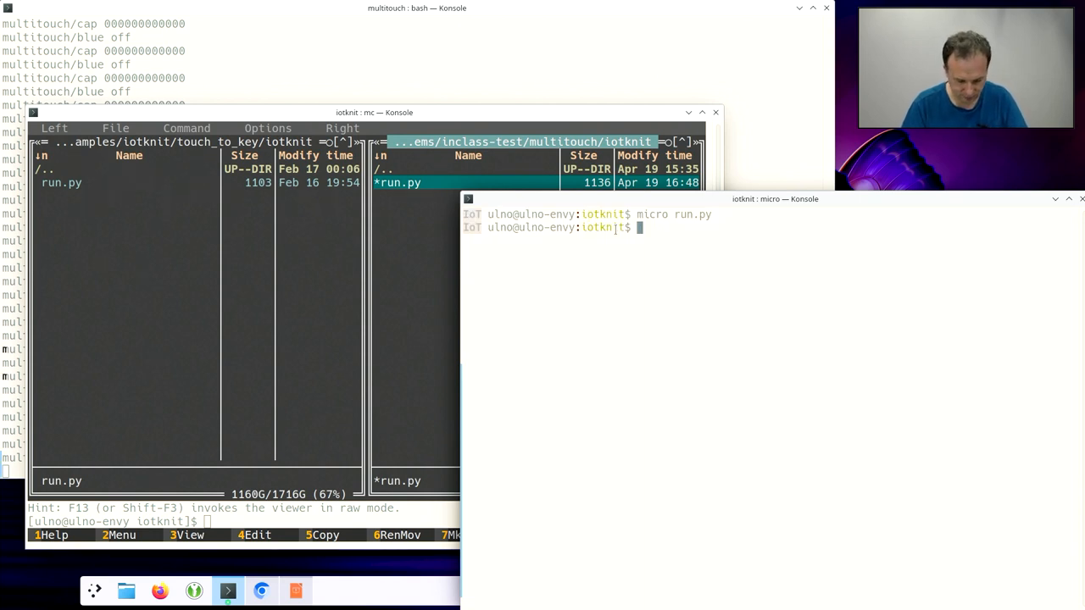
text(./run.py)
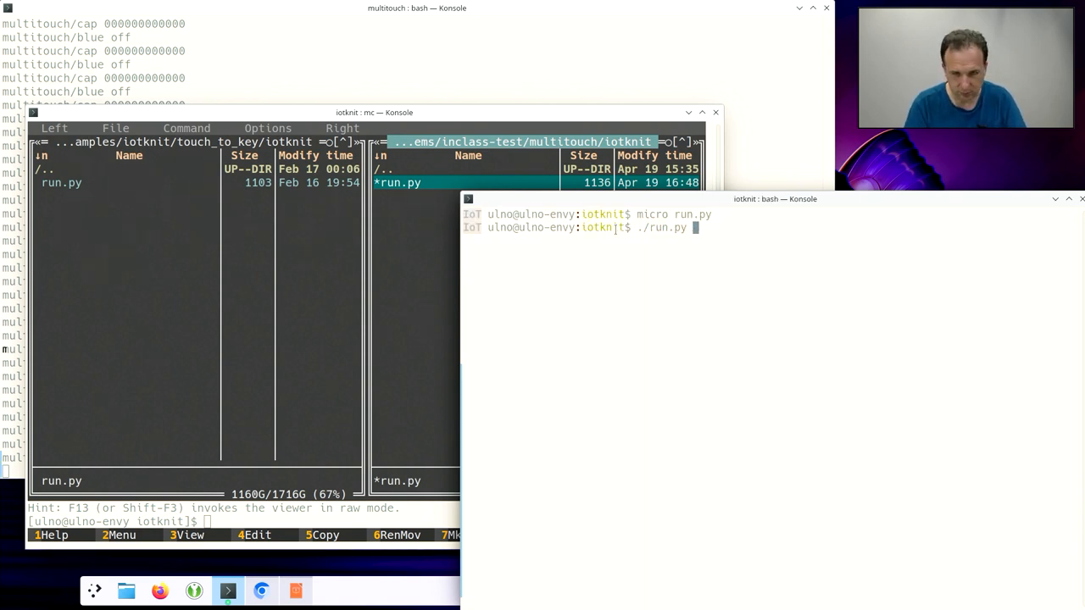
key(Return)
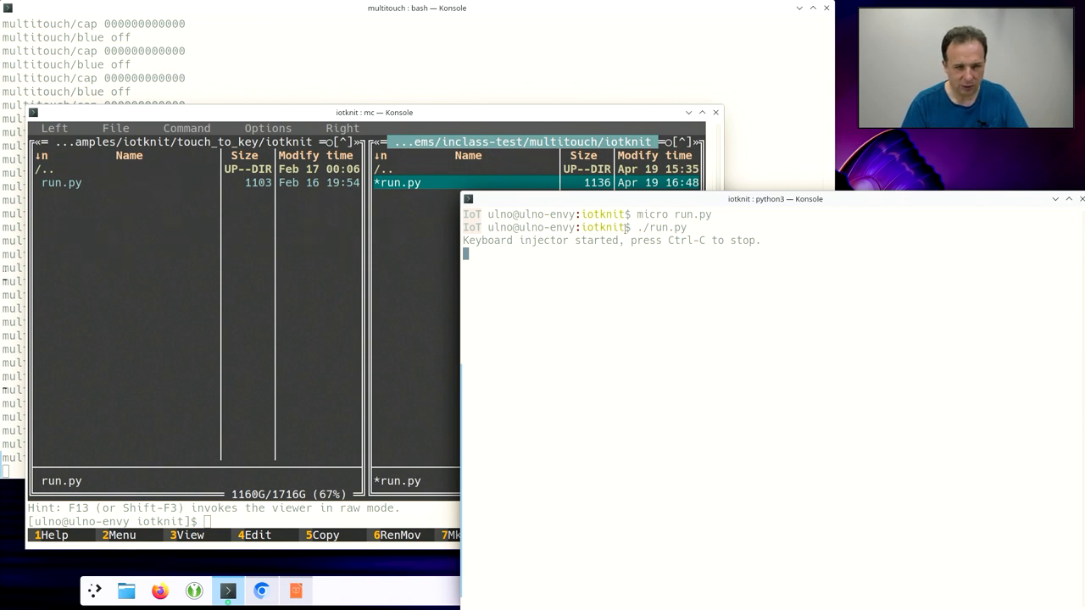
mouse_move(705, 387)
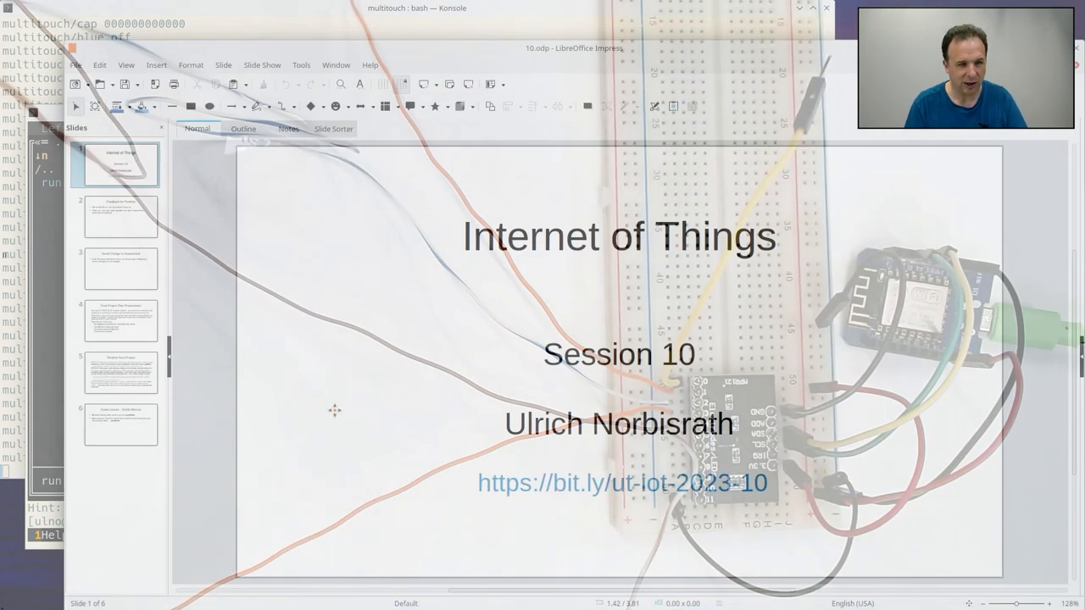
mouse_move(300, 161)
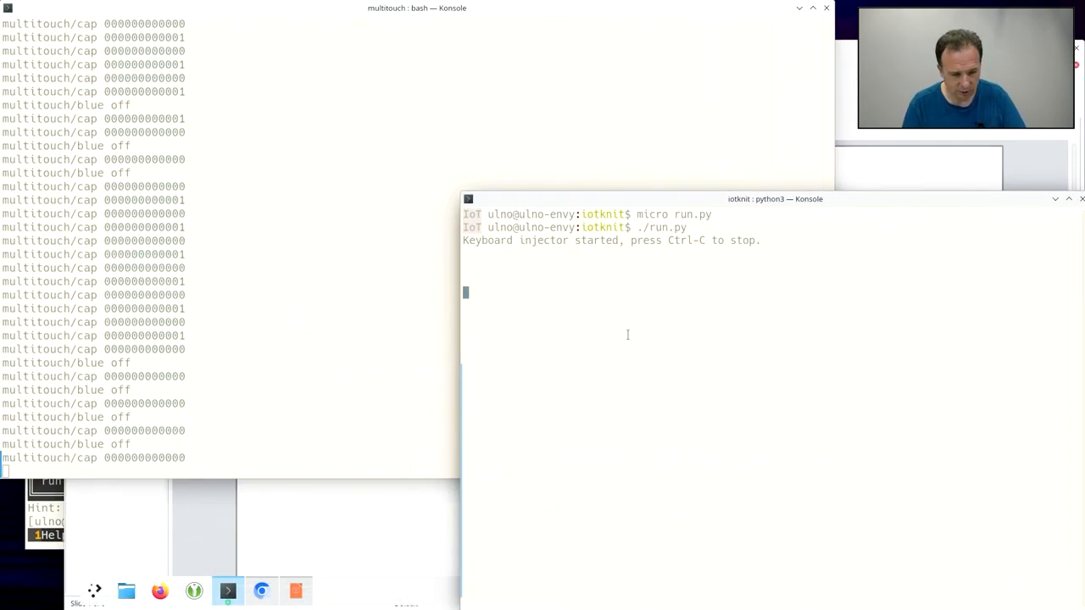
- Bring run.py's code back into view at the KEYBOARD_MAP and inject_key function
key(ctrl+c)
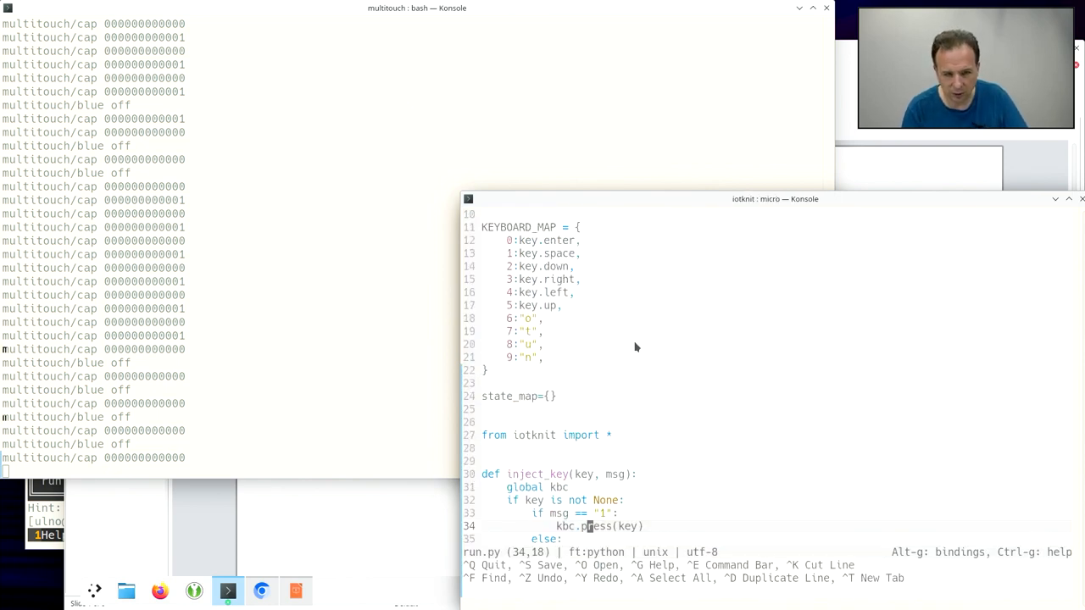
scroll(up, 3)
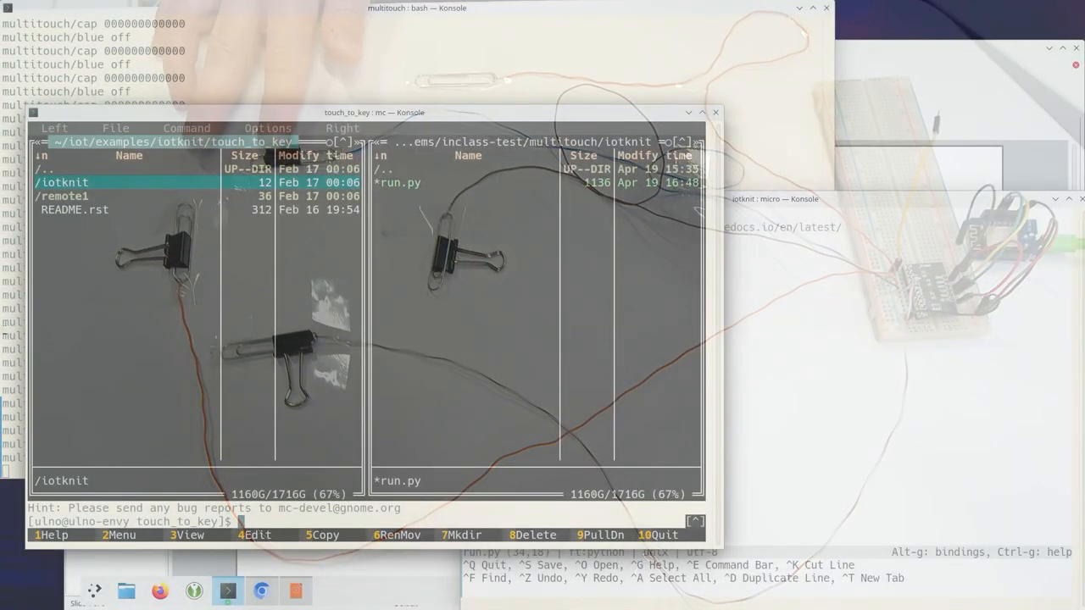
mouse_move(291, 100)
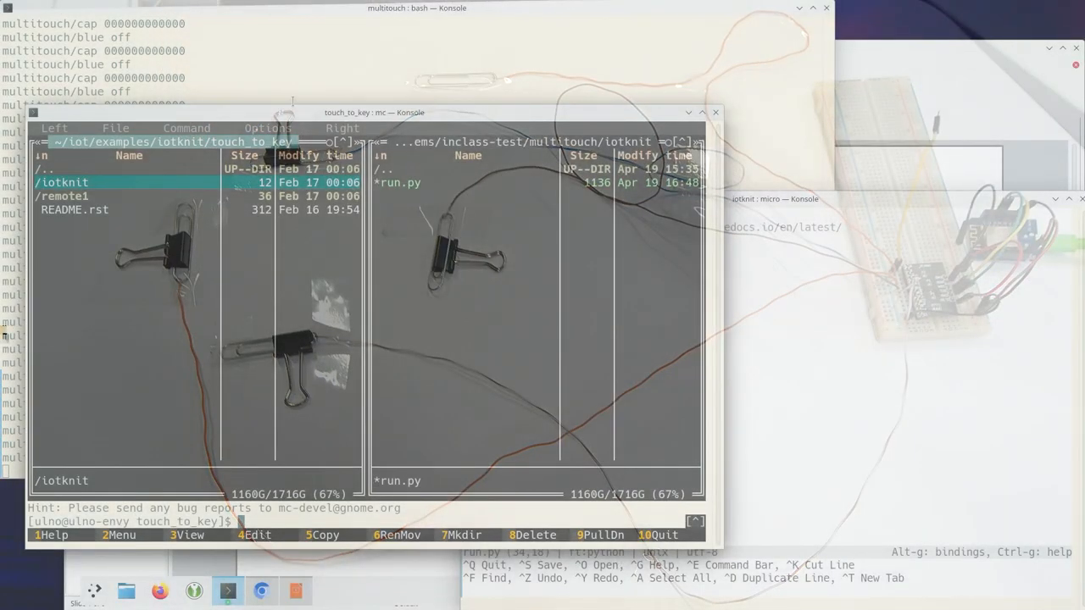
mouse_move(831, 301)
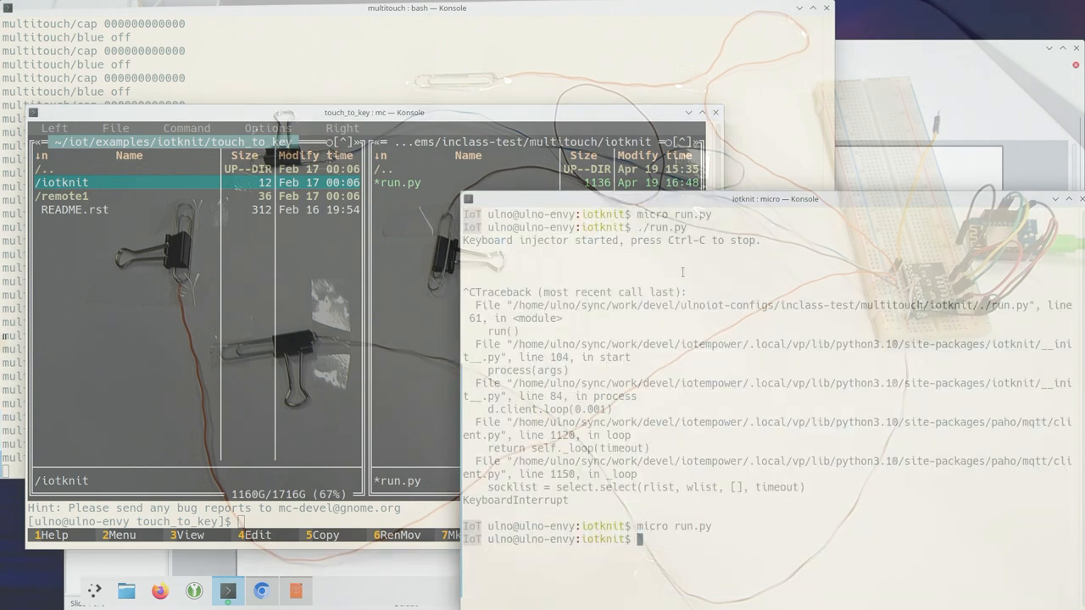
- Restart ./run.py from history, then go up to the parent iotknit examples folder
key(Return)
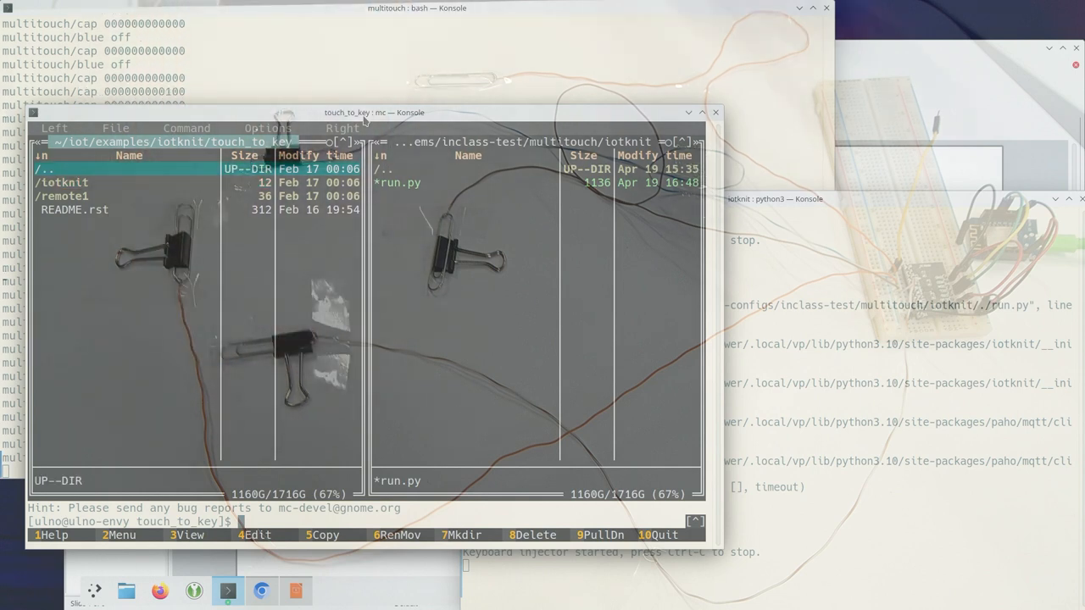
click(47, 170)
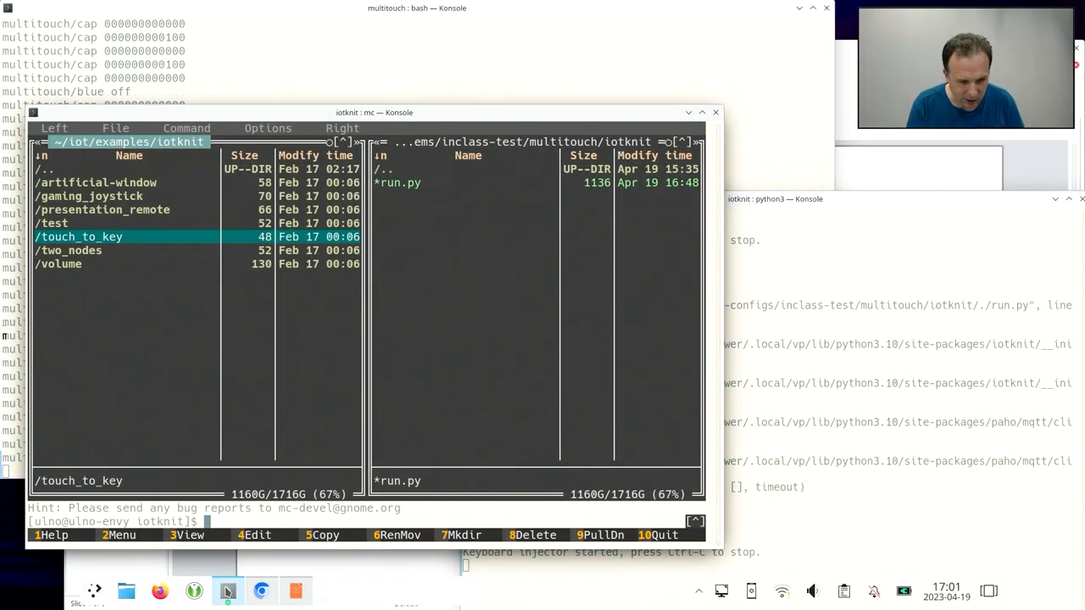
- Switch from Konsole's examples listing to the McMinos game window
key(super)
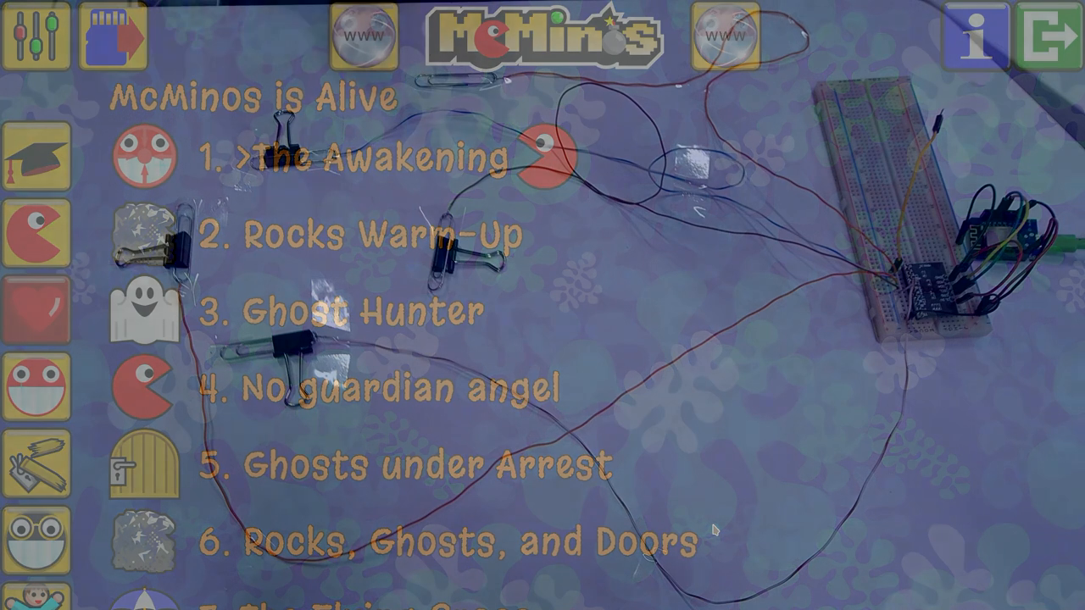
- Select level 1 The Awakening and dismiss its info dialog to load the maze
click(356, 156)
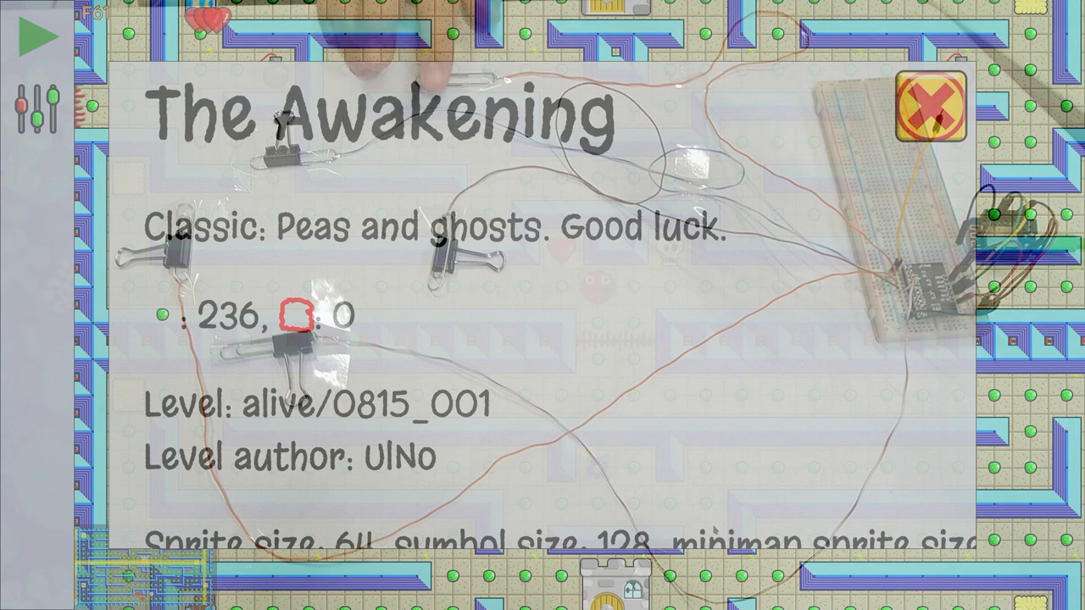
click(928, 105)
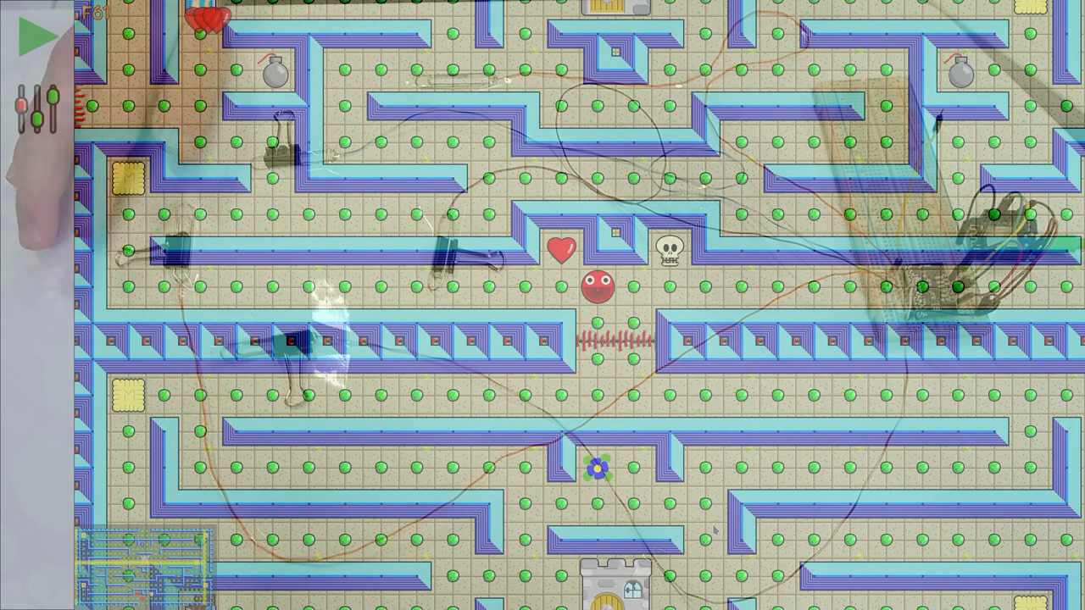
- Run The Awakening, steer McMinos through the maze via the touch board, then pause
click(36, 34)
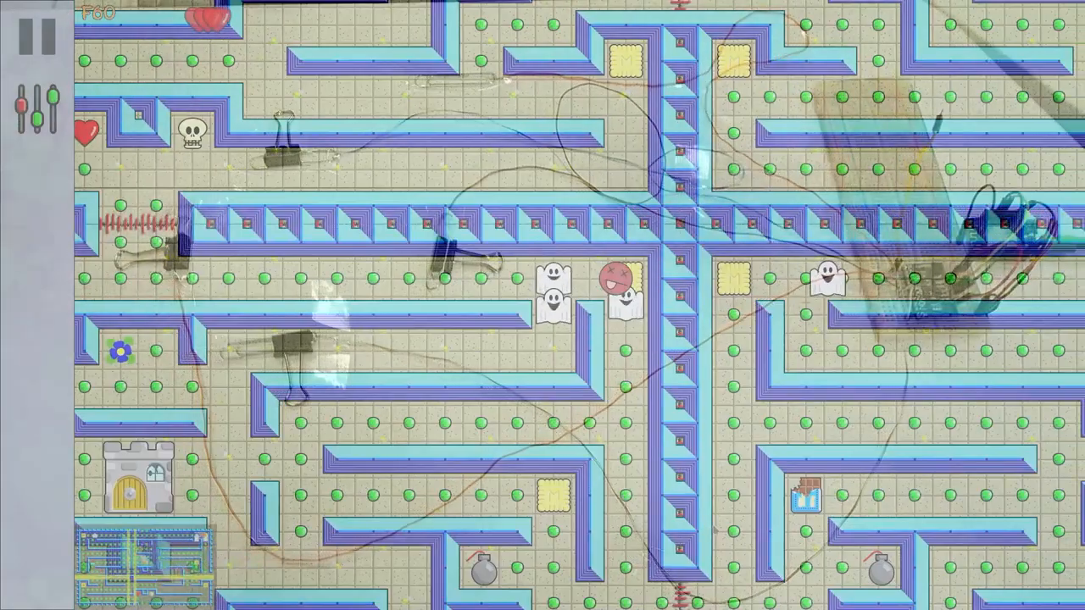
click(37, 37)
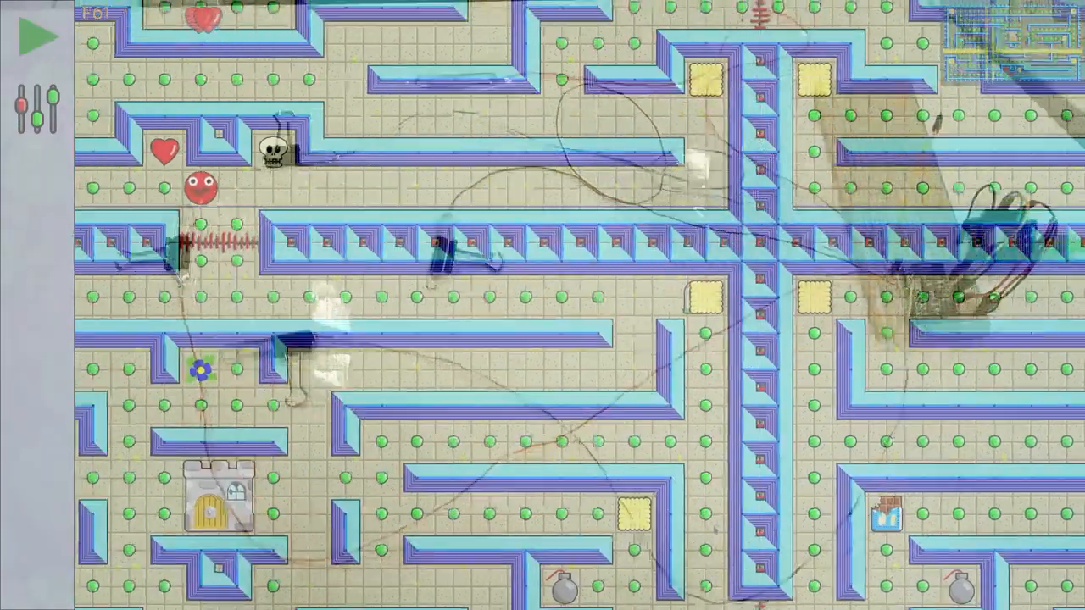